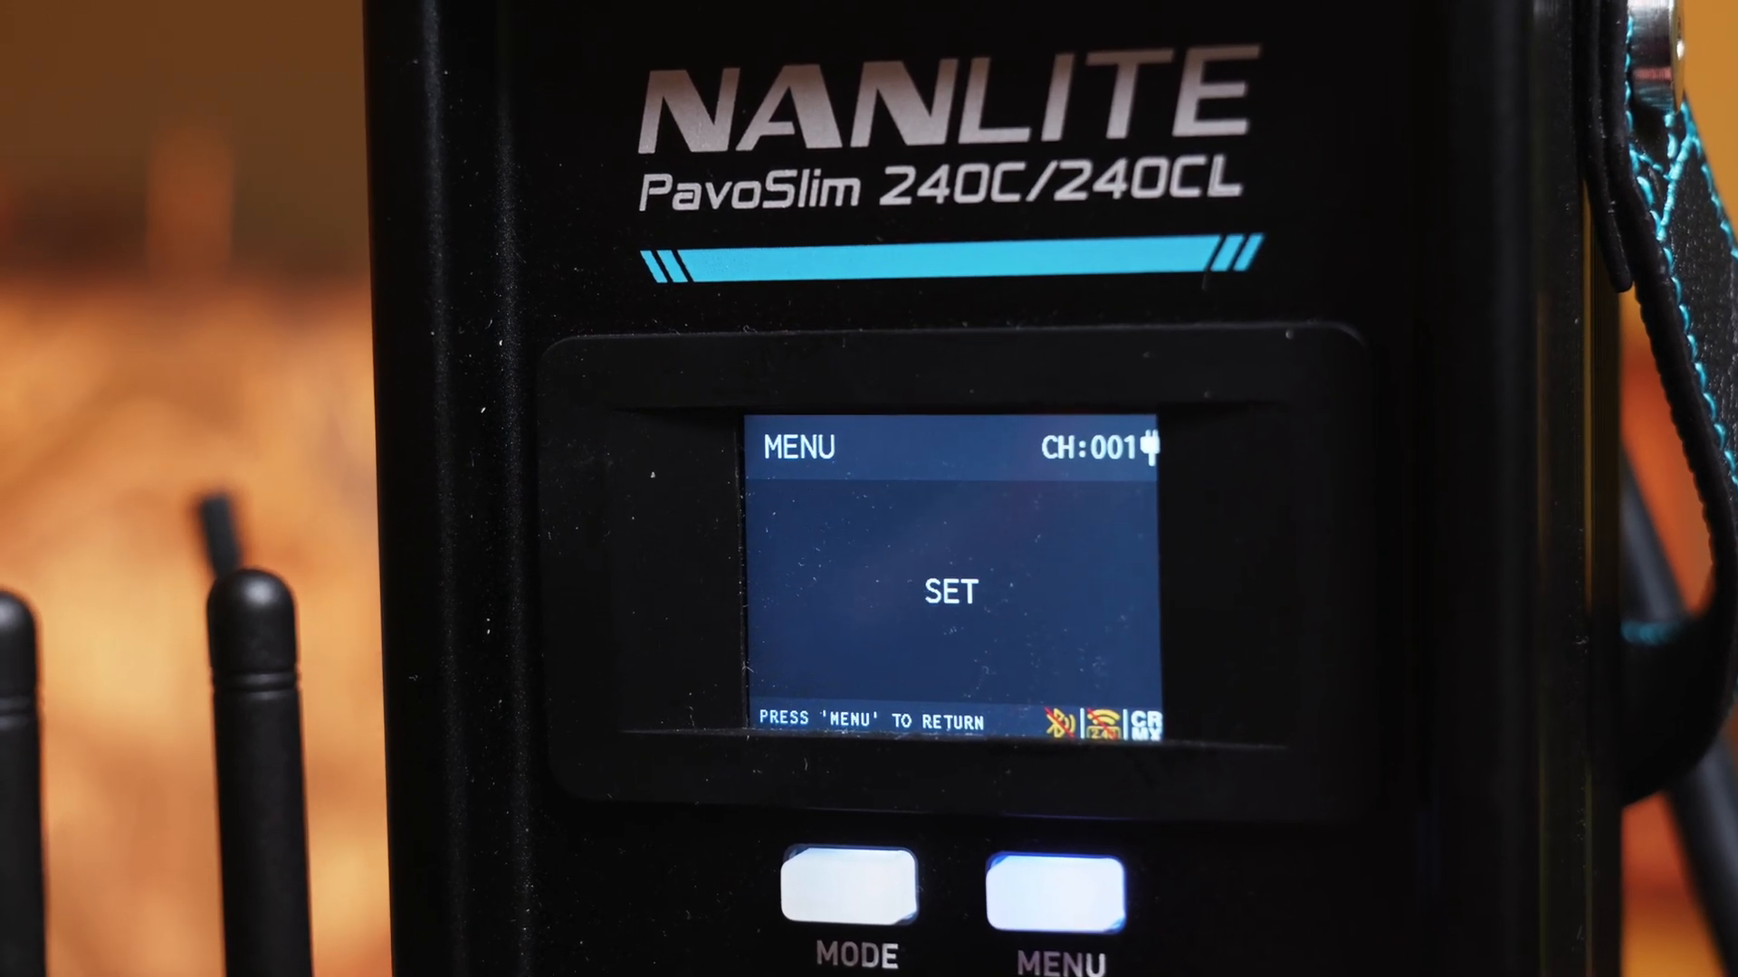
Navigate the PavoSlim 240C on-device menu to the SET settings page.
{"action": "left_click", "coordinate": [1051, 895]}
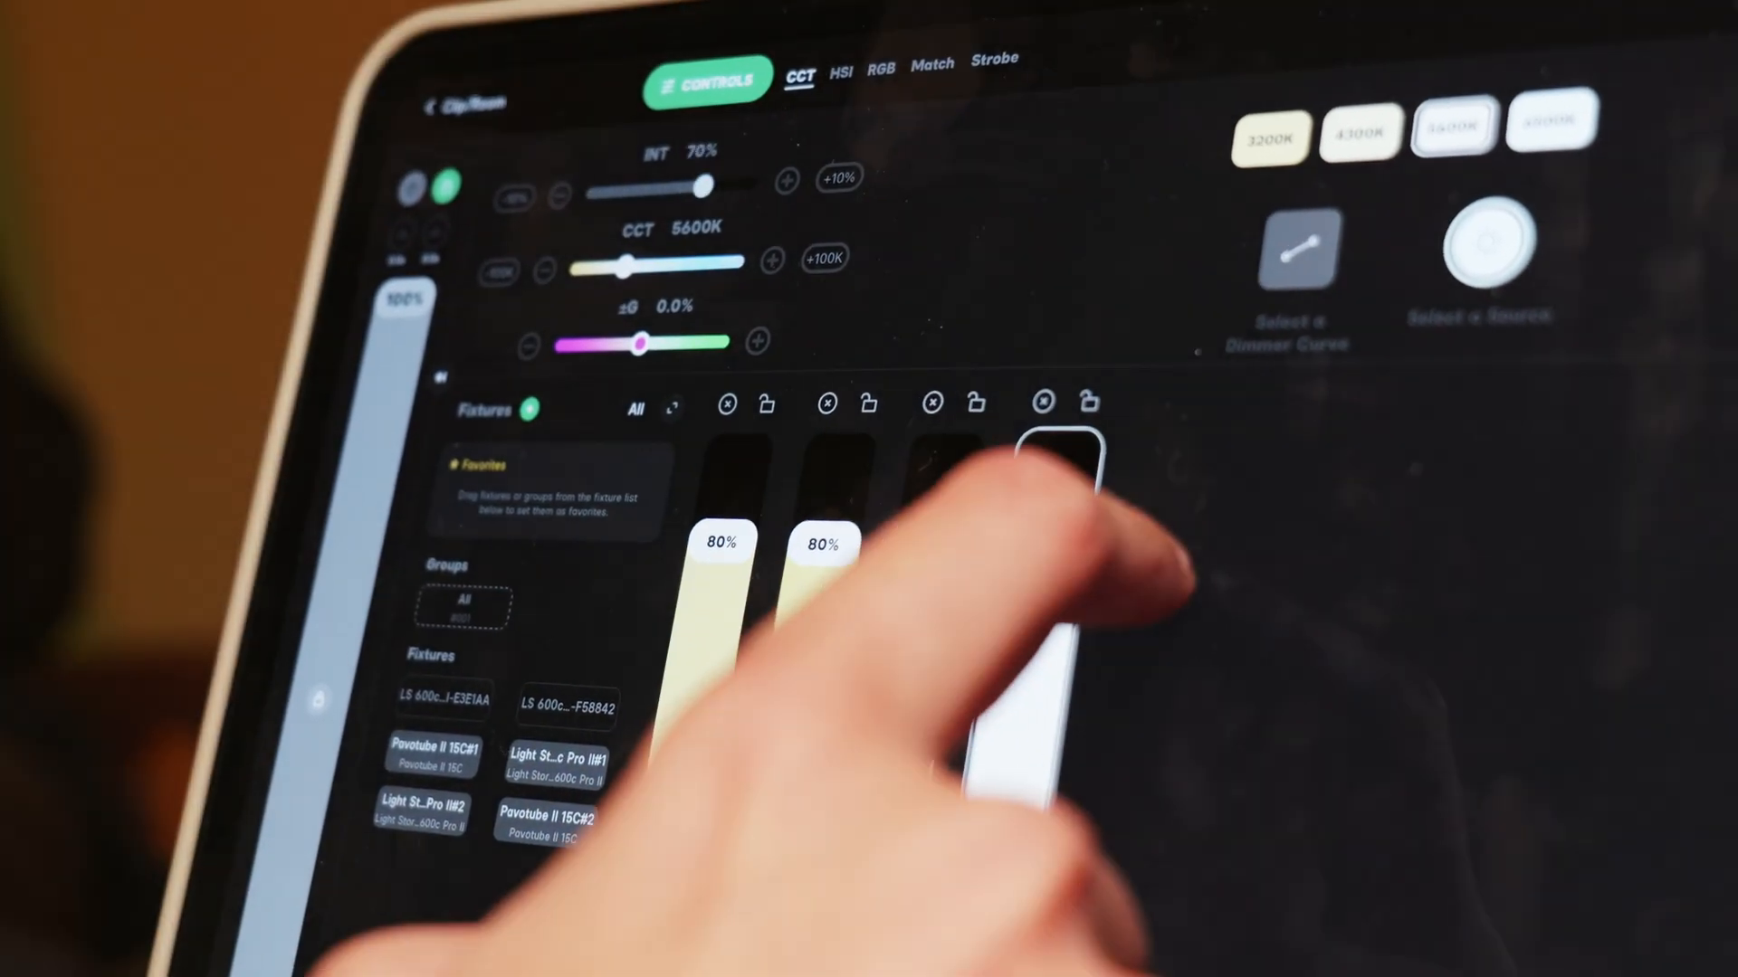
Switch the lighting app's Controls panel to HSI, showing the hue/saturation colour wheel.
{"action": "left_click", "coordinate": [841, 70]}
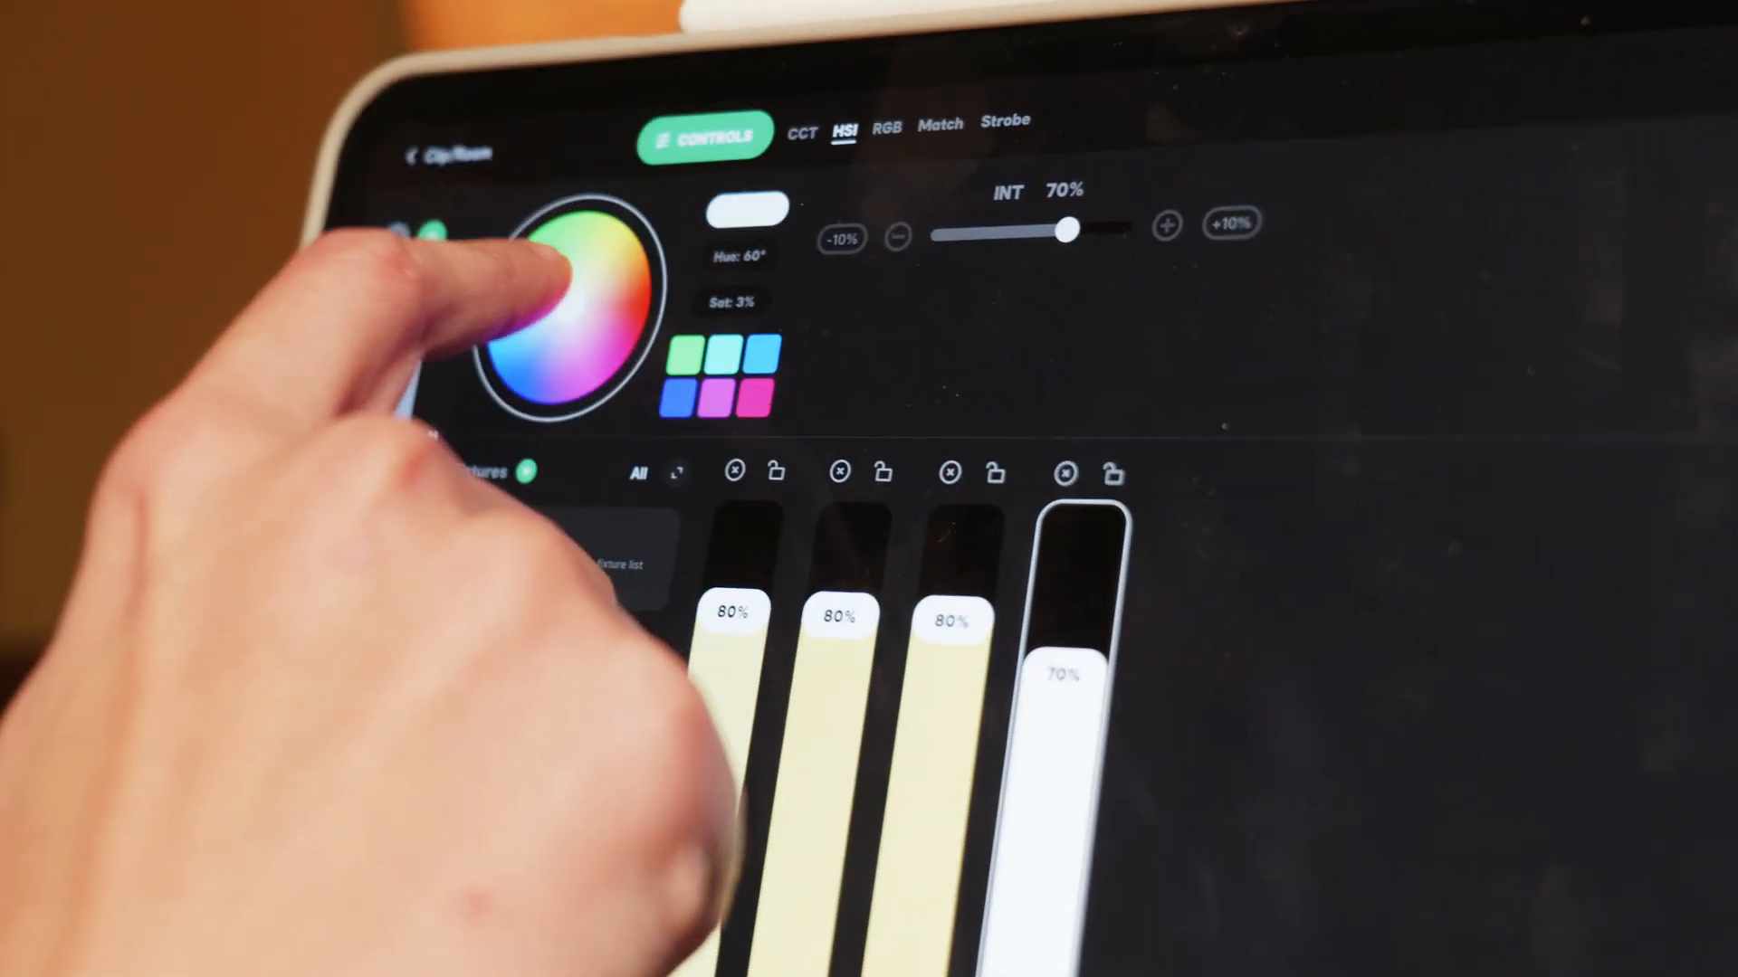